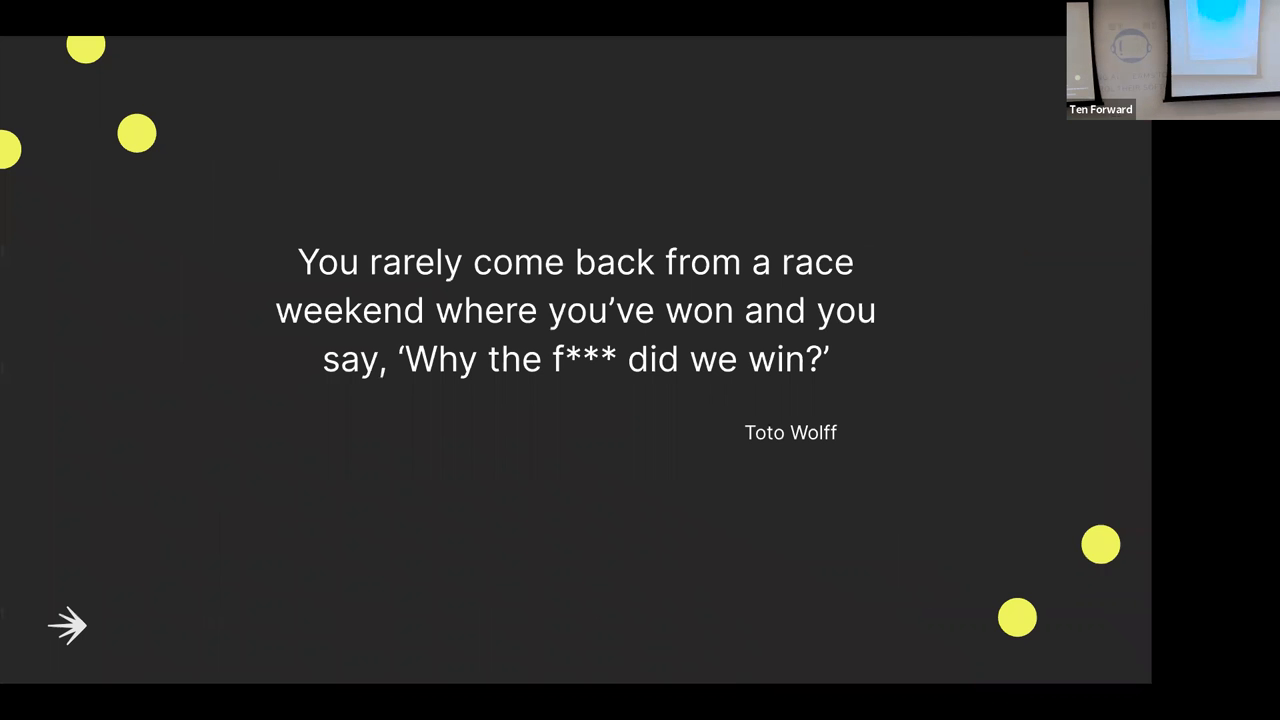
{"action": "mouse_move", "coordinate": [646, 76]}
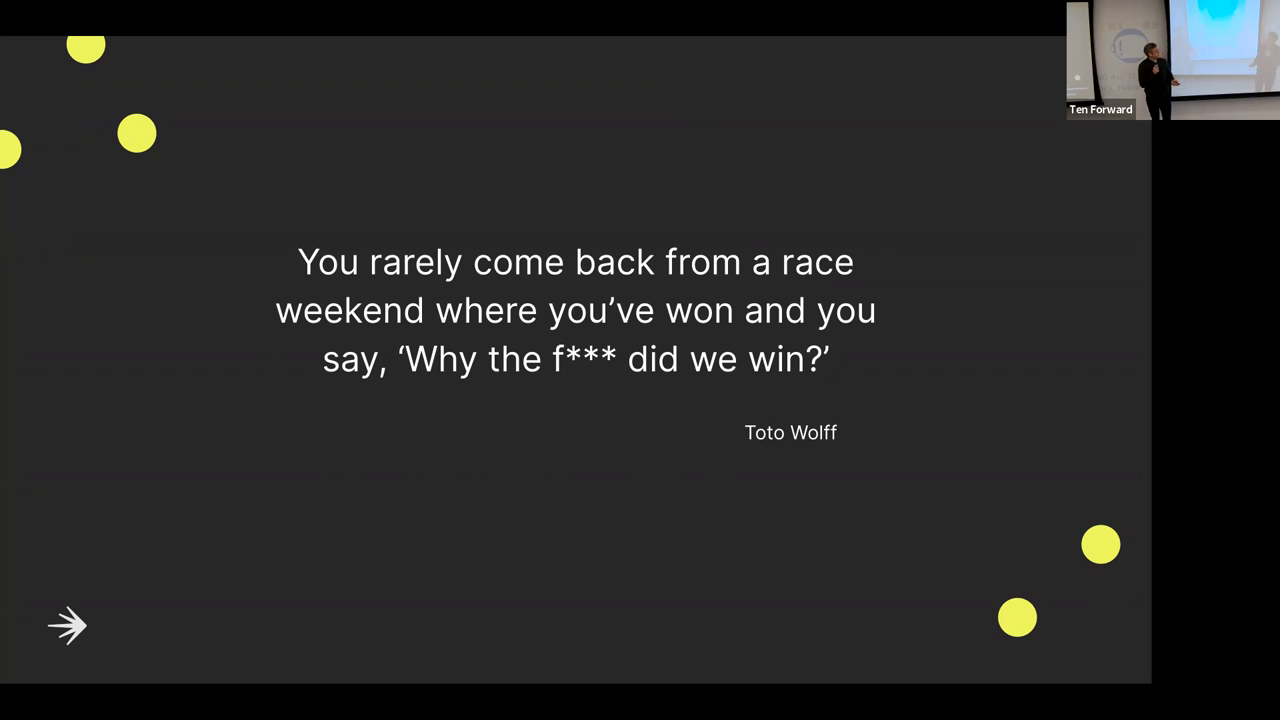
{"action": "left_click", "coordinate": [68, 624]}
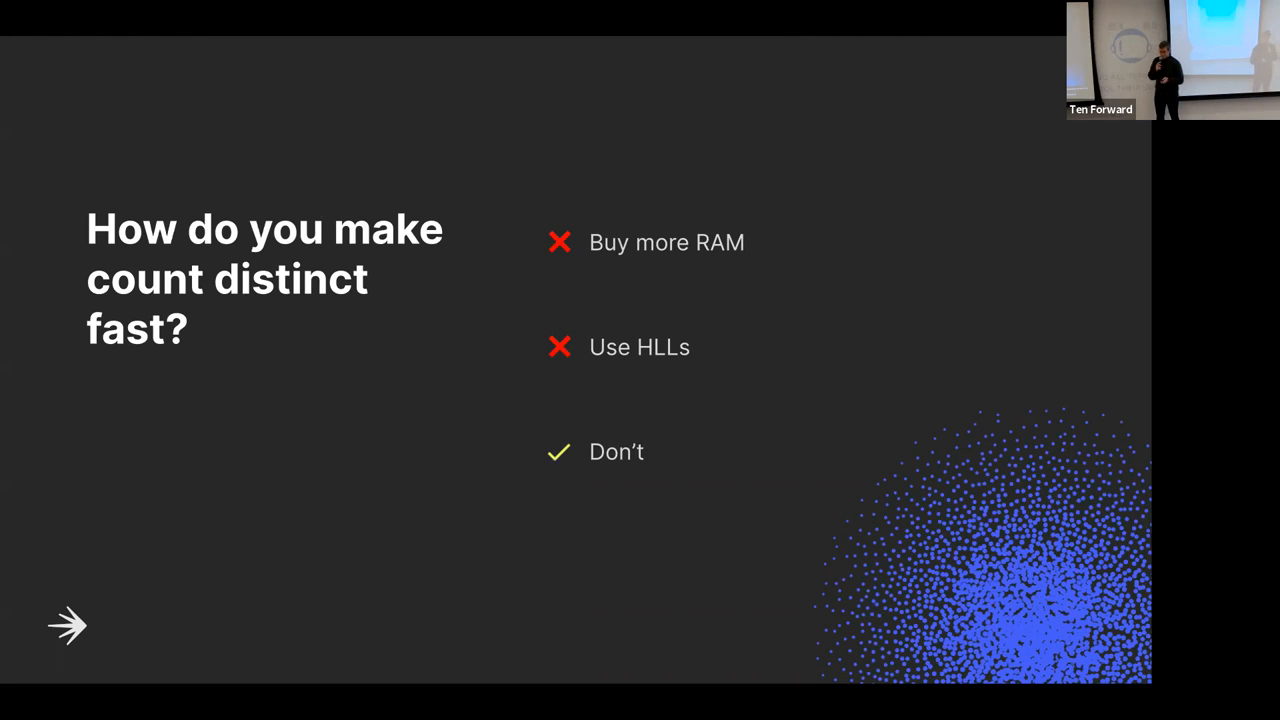
{"action": "left_click", "coordinate": [68, 624]}
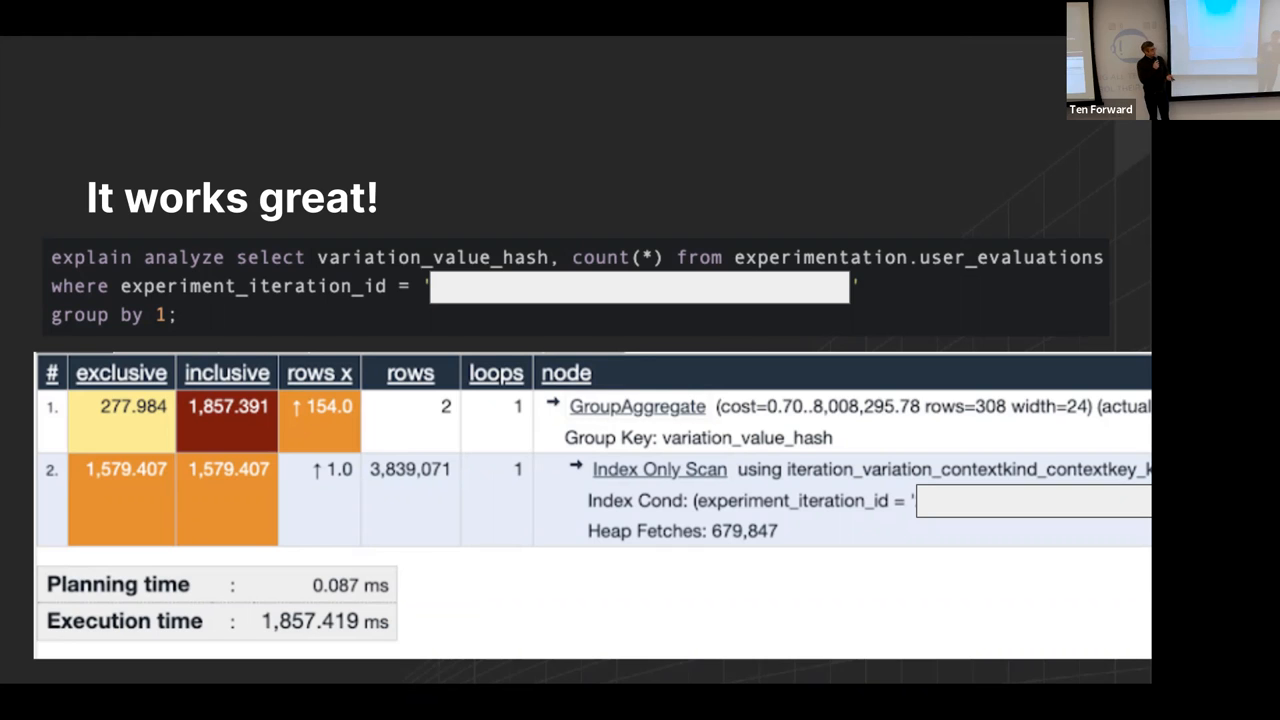
{"action": "key", "text": "Right"}
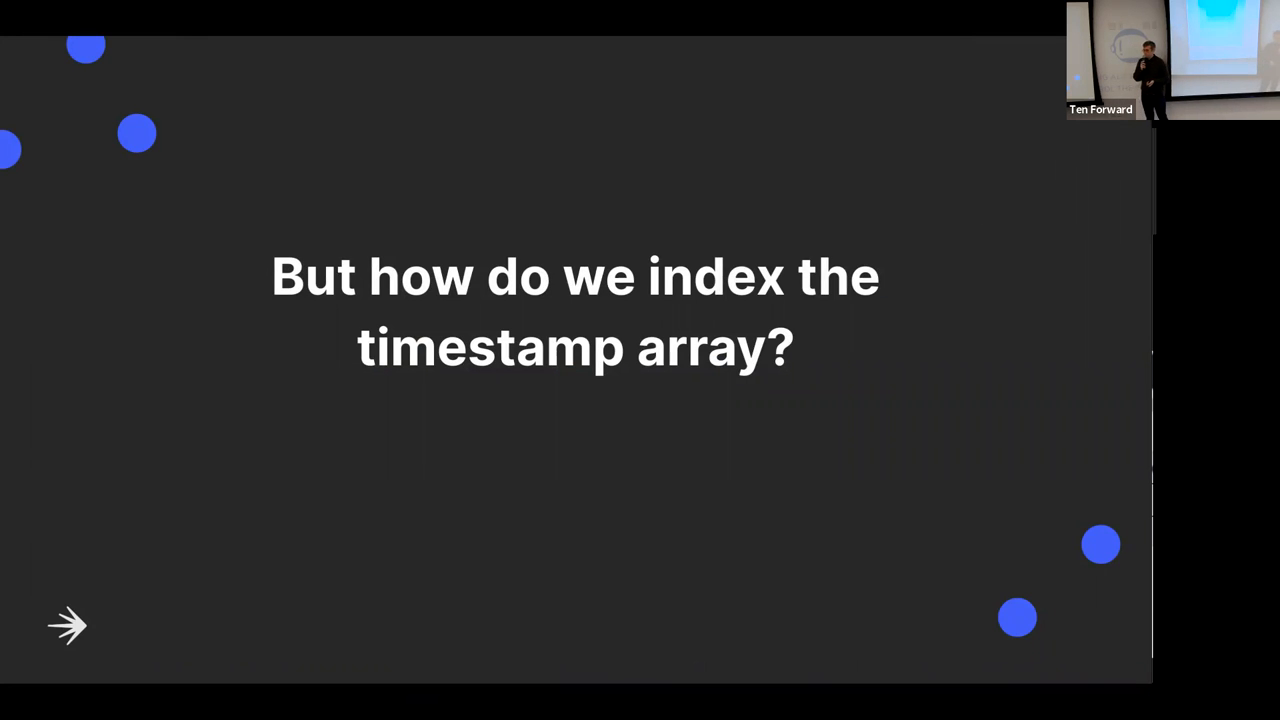
{"action": "left_click", "coordinate": [68, 624]}
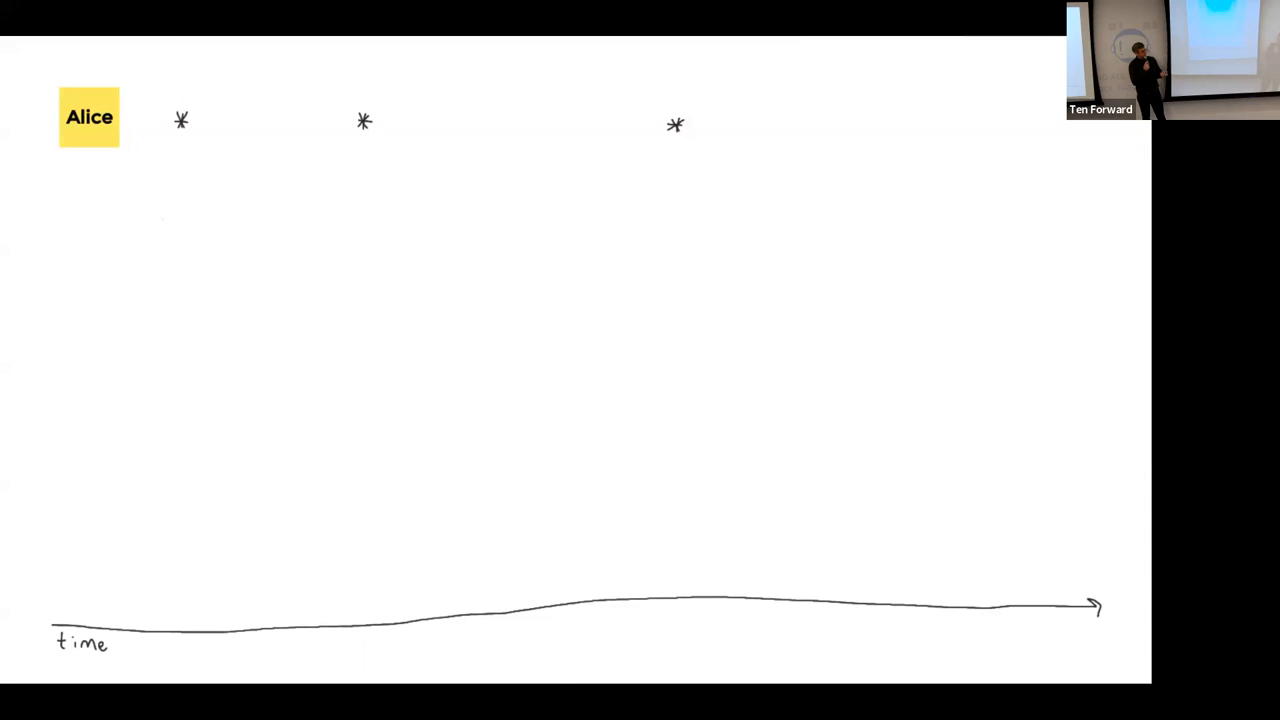
{"action": "left_click_drag", "start_coordinate": [60, 200], "coordinate": [816, 576]}
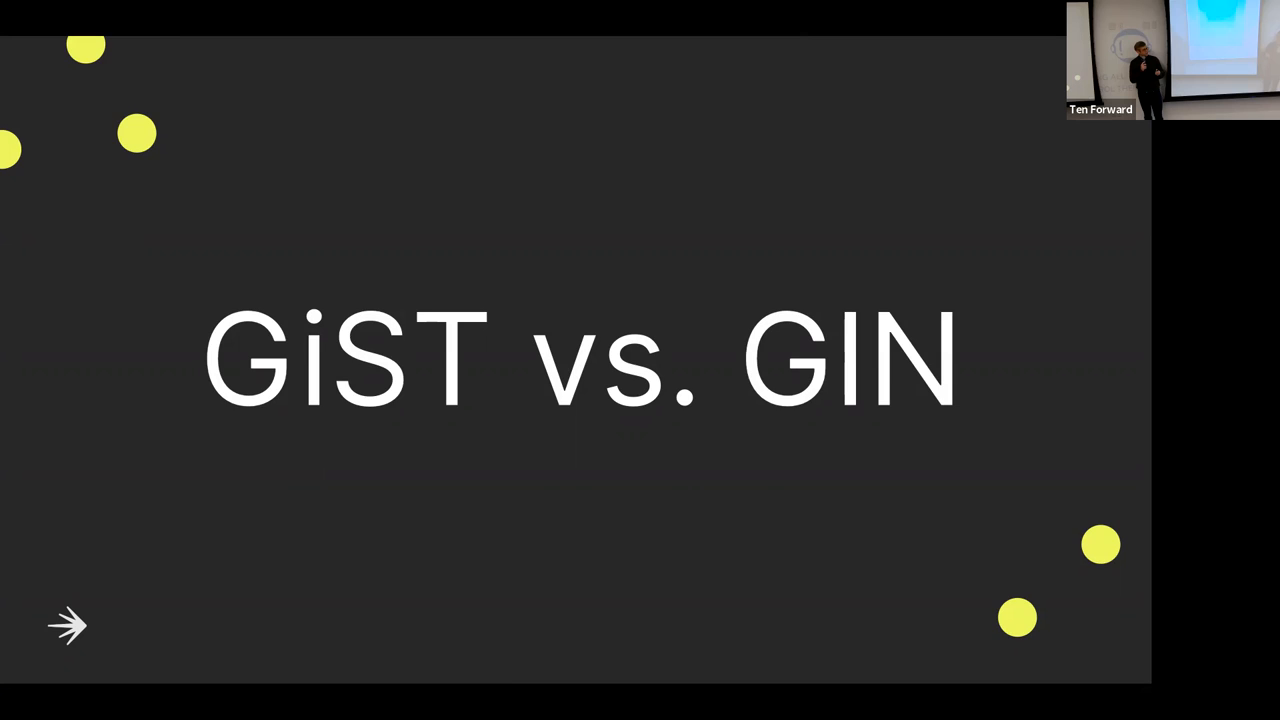
{"action": "key", "text": "Right"}
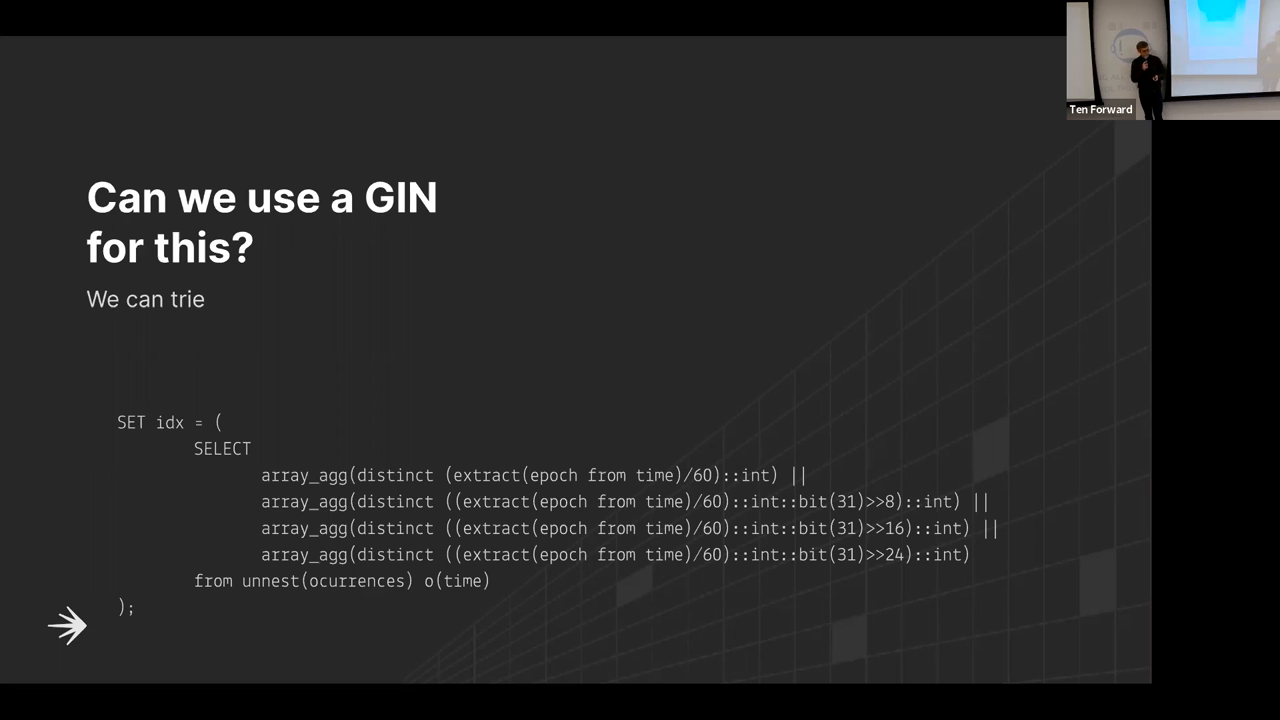
{"action": "key", "text": "Right"}
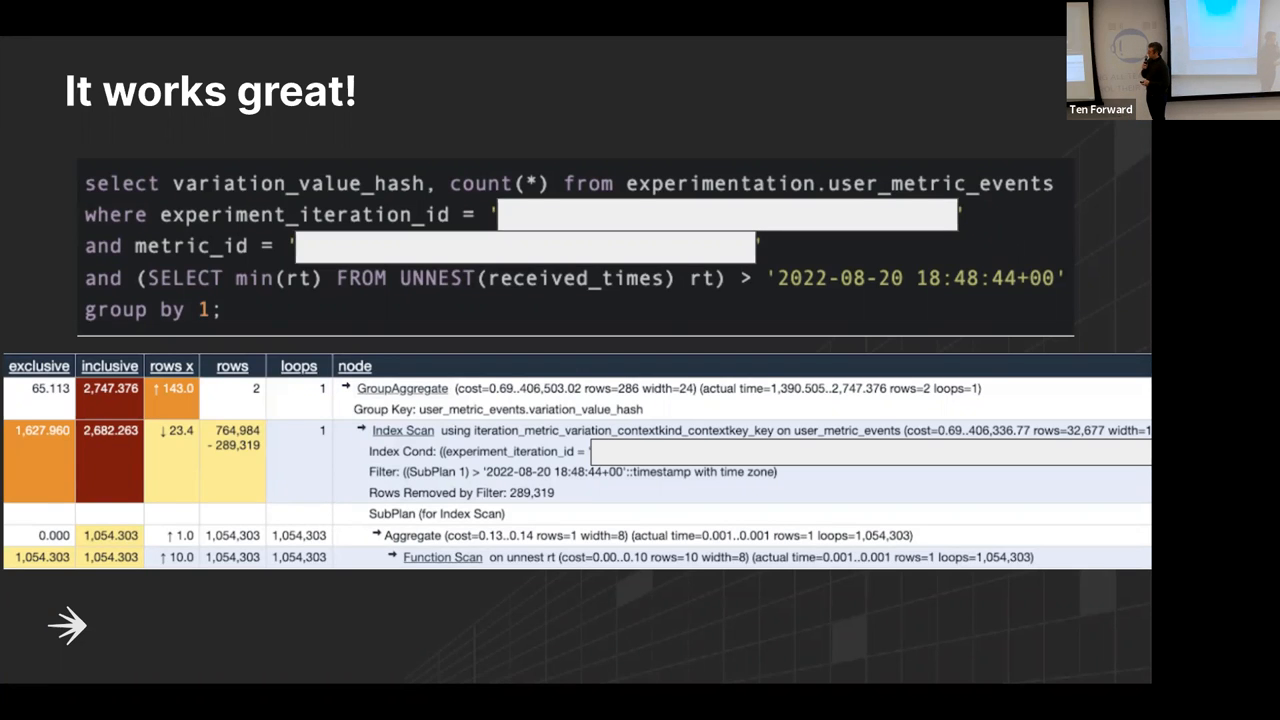
{"action": "left_click", "coordinate": [68, 624]}
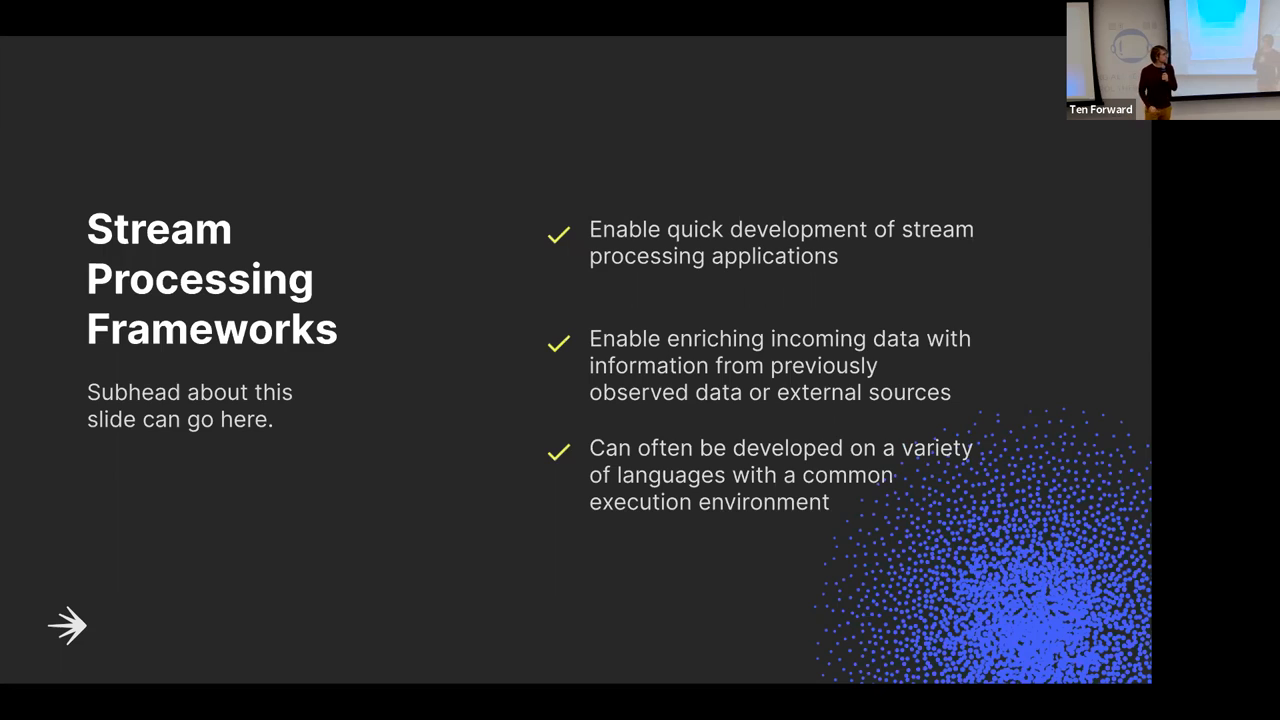
{"action": "left_click", "coordinate": [68, 624]}
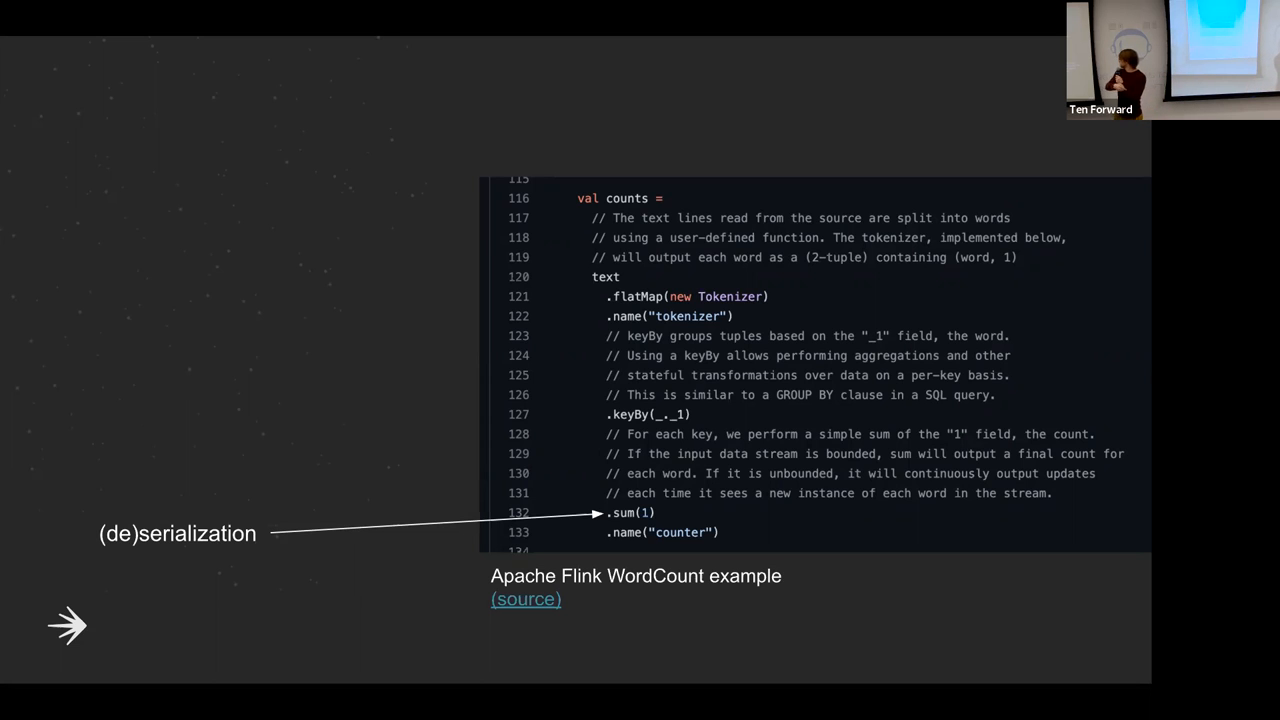
{"action": "key", "text": "right"}
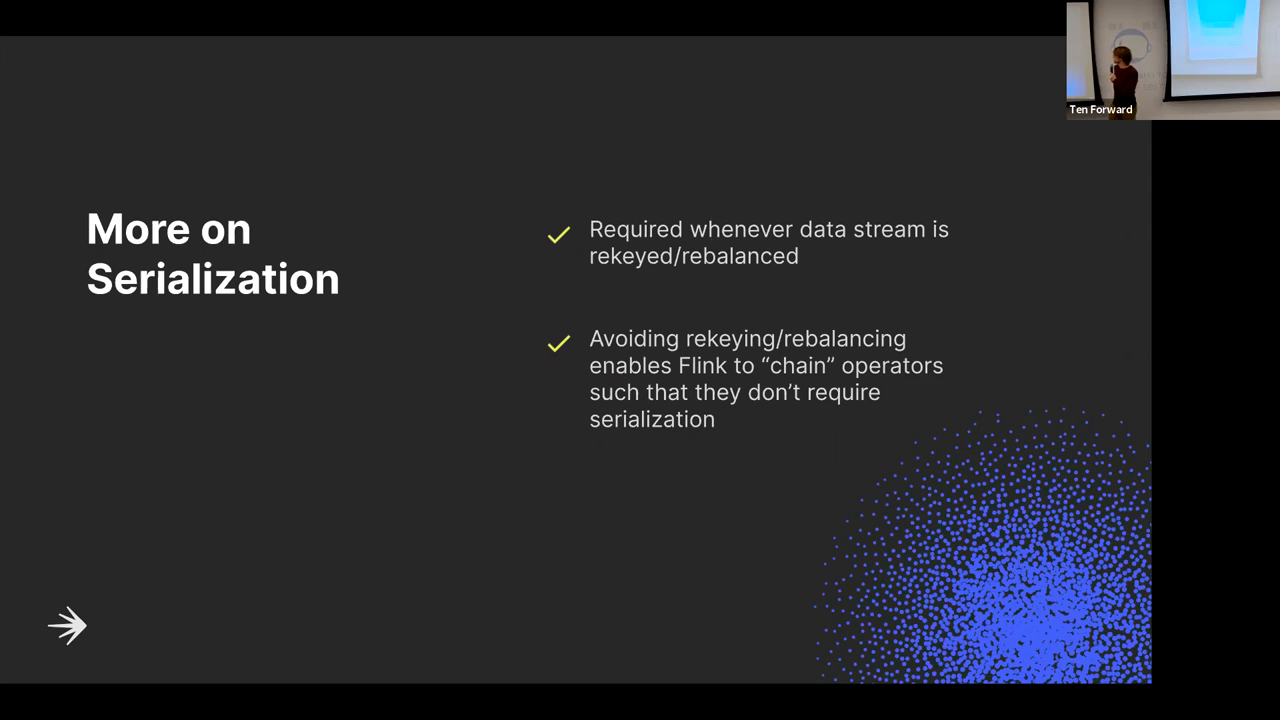
{"action": "key", "text": "Right"}
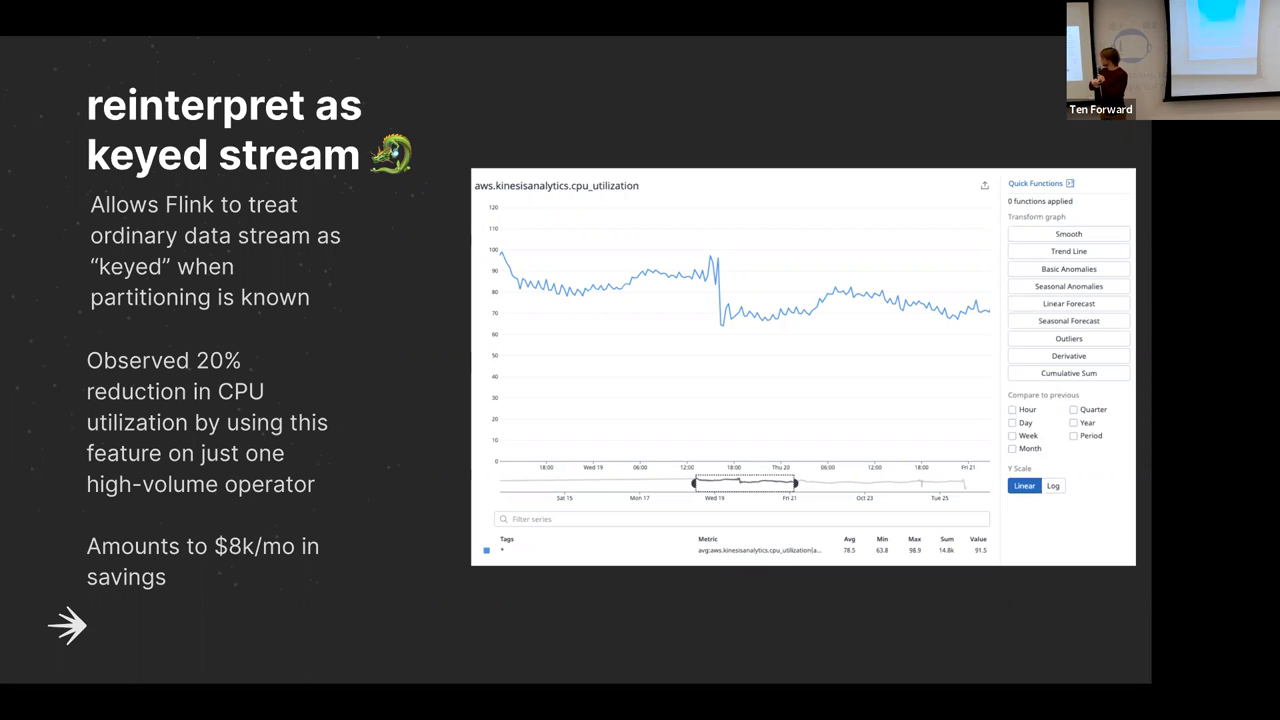
{"action": "key", "text": "Right"}
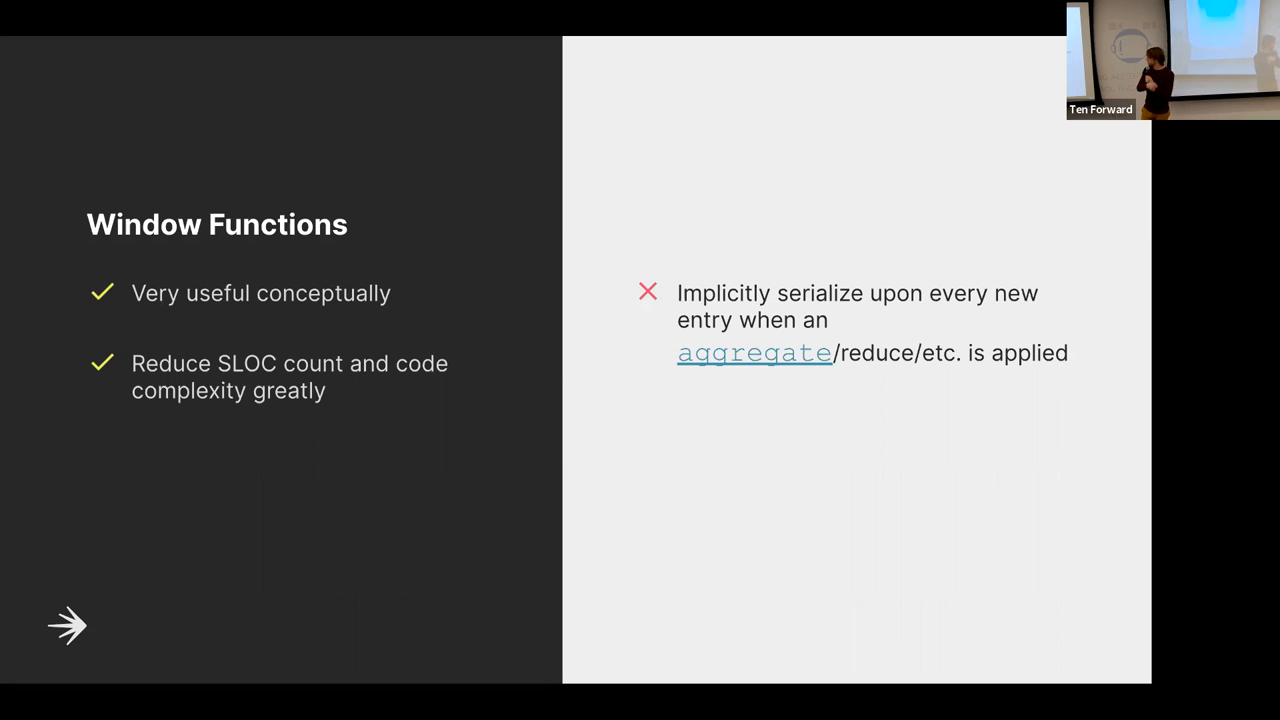
{"action": "left_click", "coordinate": [68, 624]}
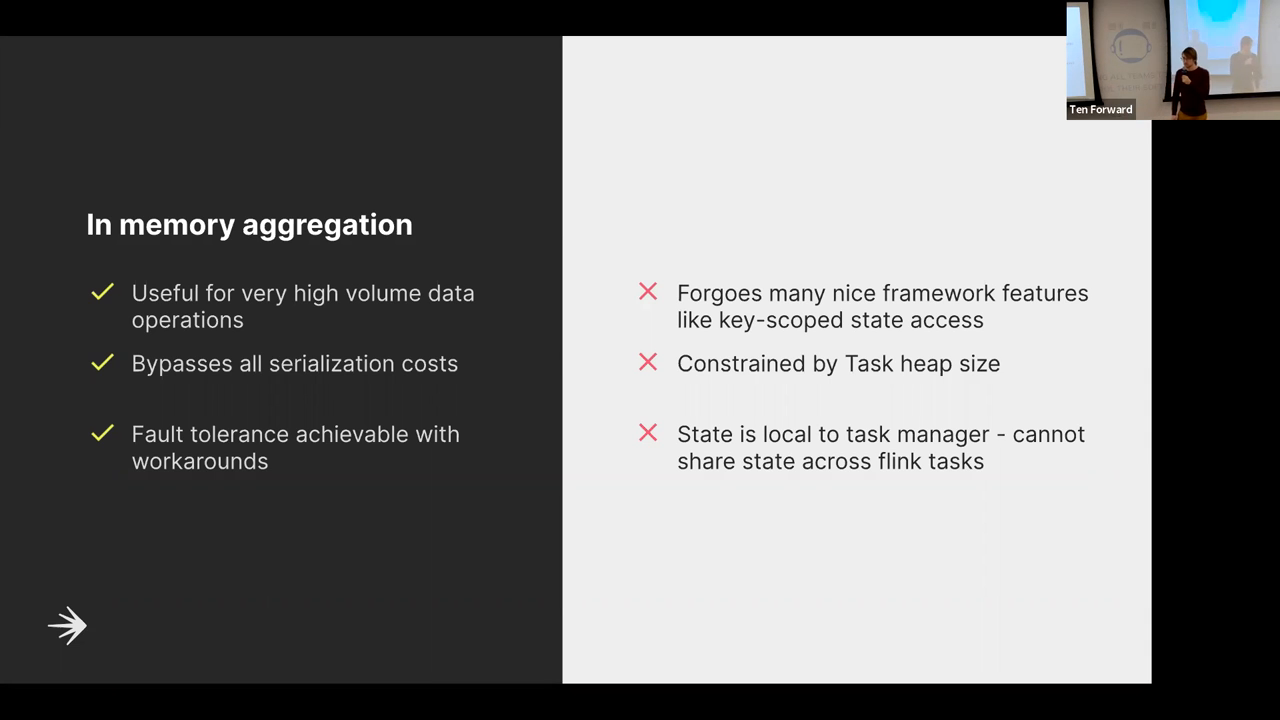
{"action": "left_click", "coordinate": [68, 624]}
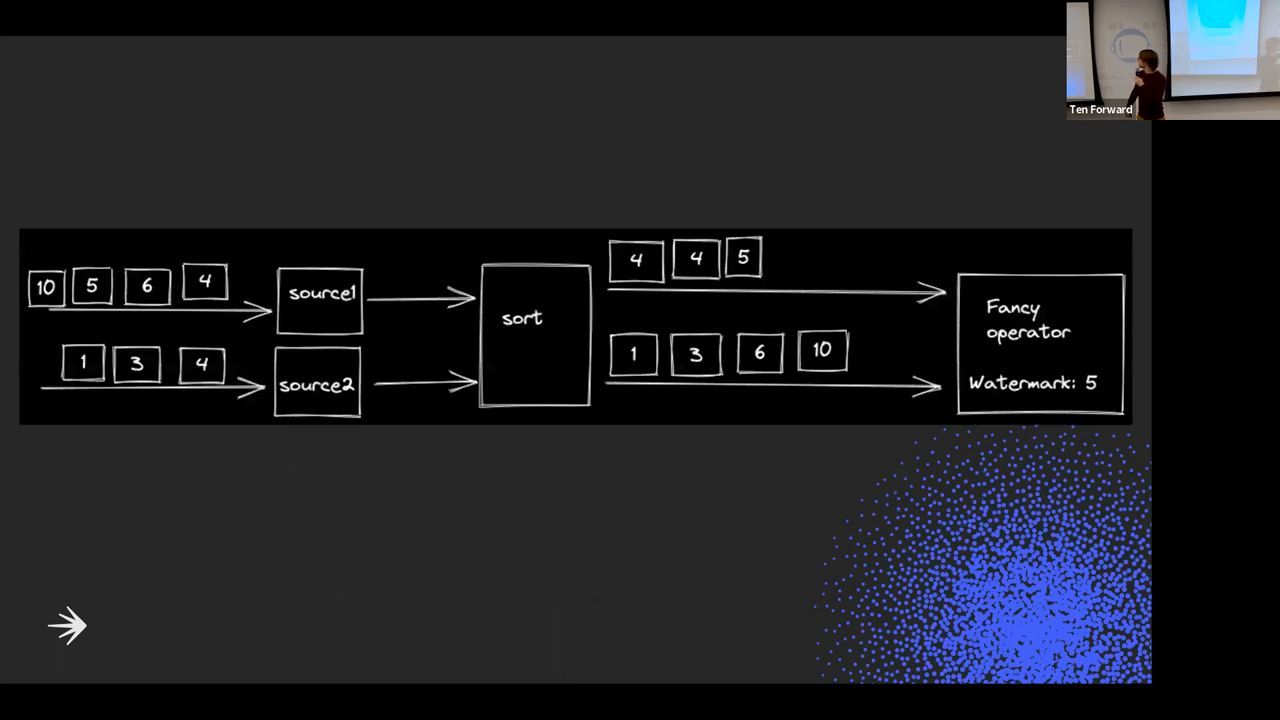
{"action": "key", "text": "right"}
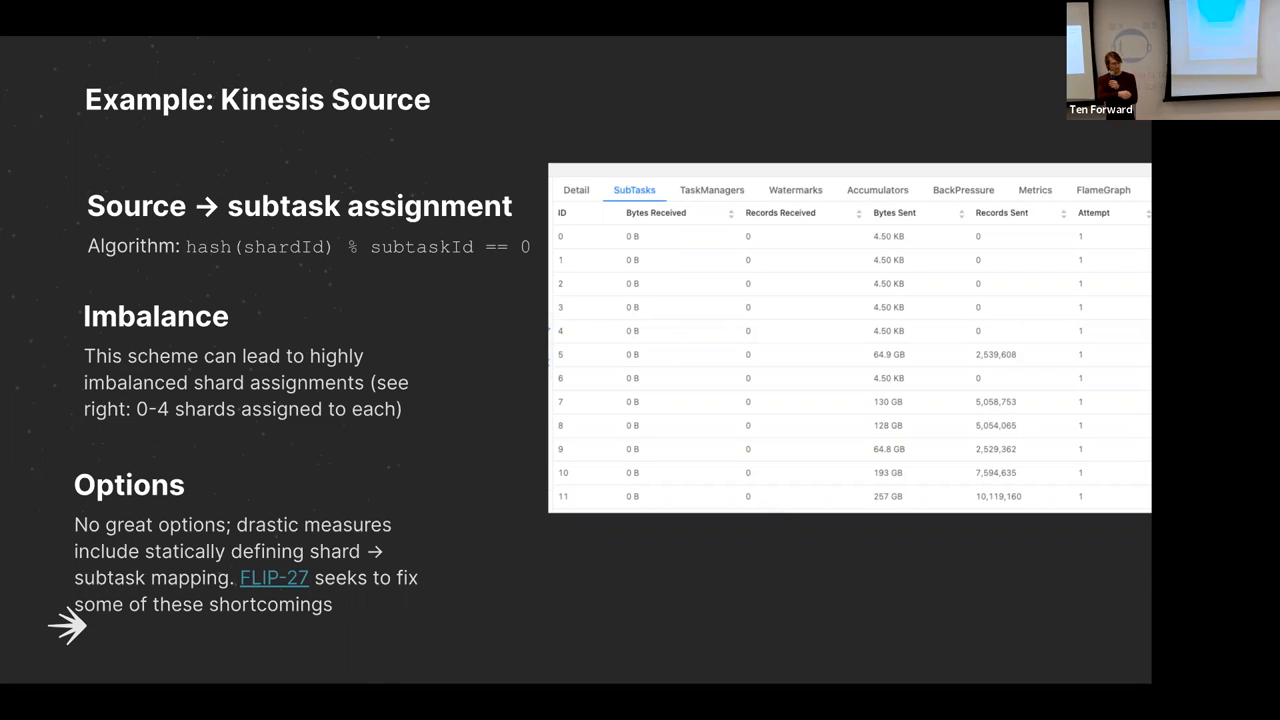
{"action": "key", "text": "right"}
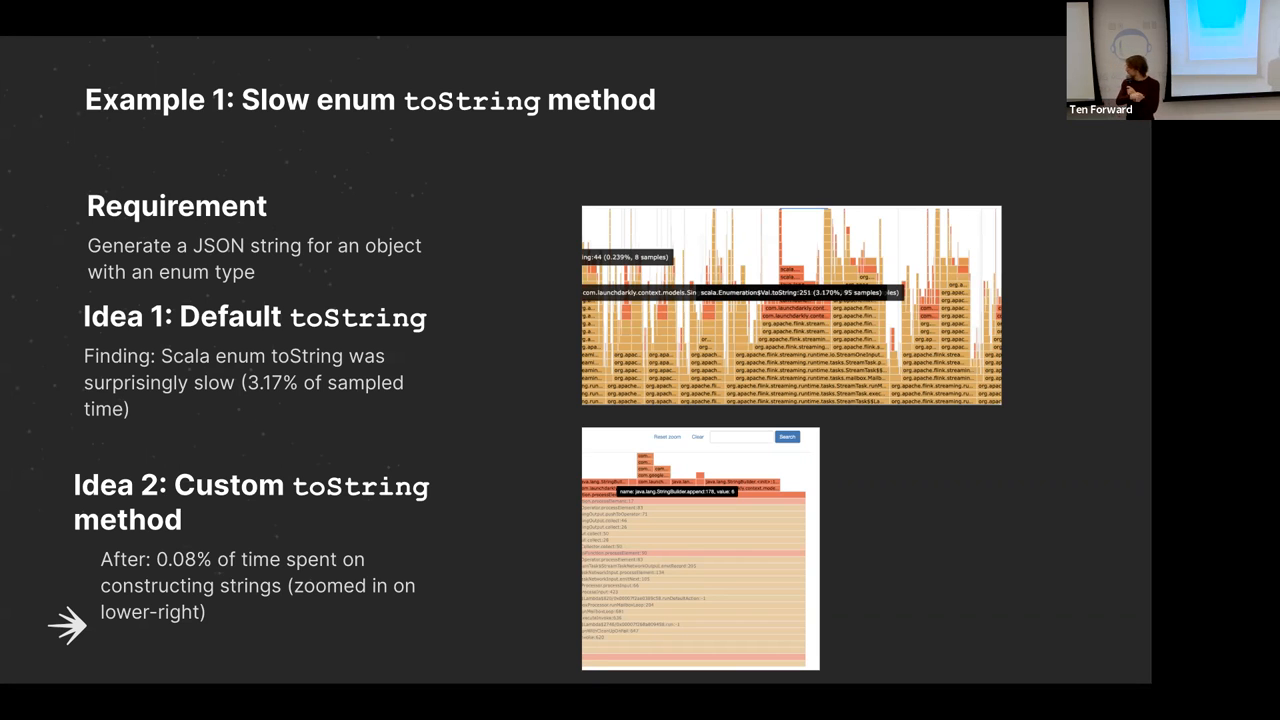
{"action": "key", "text": "Right"}
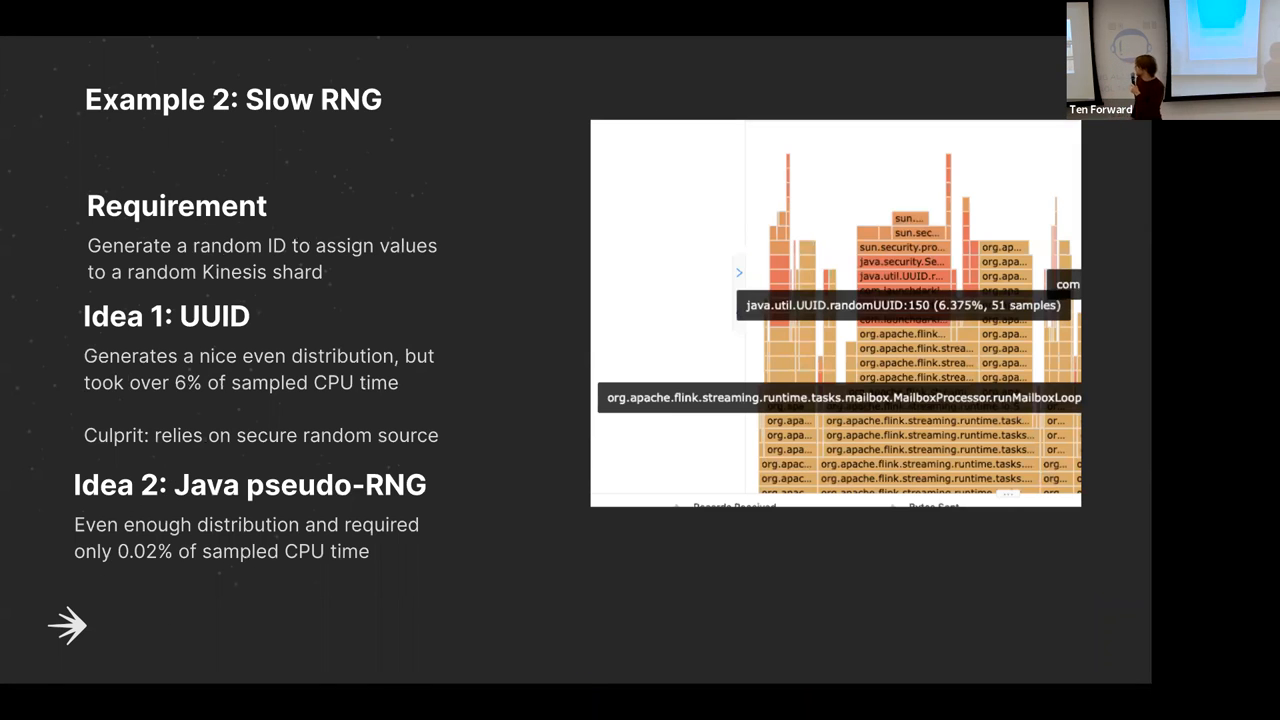